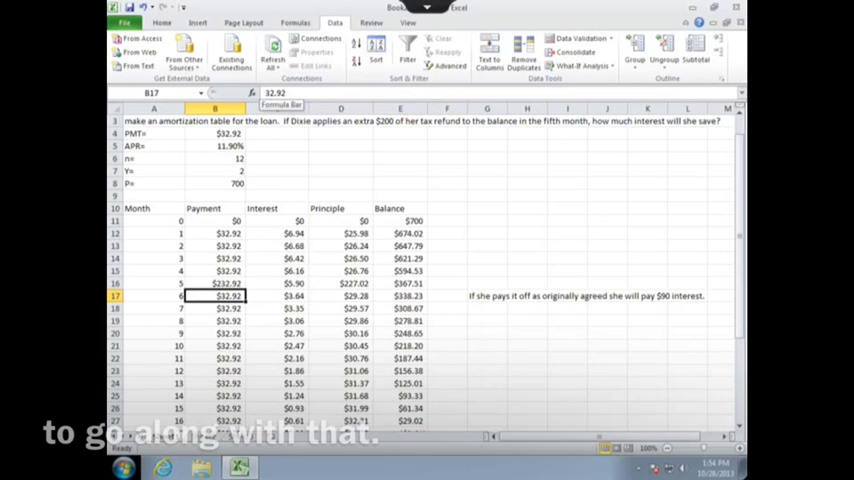
Scroll down to the later months where the balance turns negative around month 17.
{"action": "scroll", "scroll_direction": "down", "scroll_amount": 3}
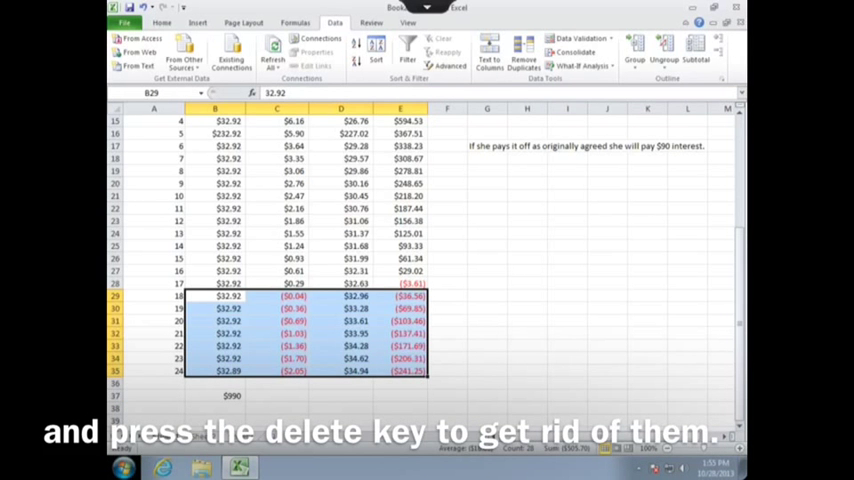
Clear the month 18–24 values in B29:E35, leaving a $760 payment total.
{"action": "key", "text": "Delete"}
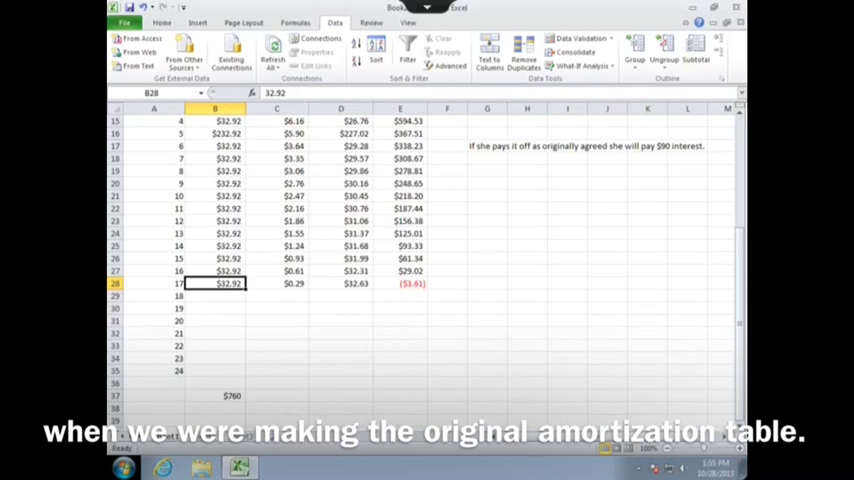
Enter =32.92-3.61 in B28 for a $29.31 final payment, $0.00 balance and $756 total.
{"action": "type", "text": "=32.92-3.61"}
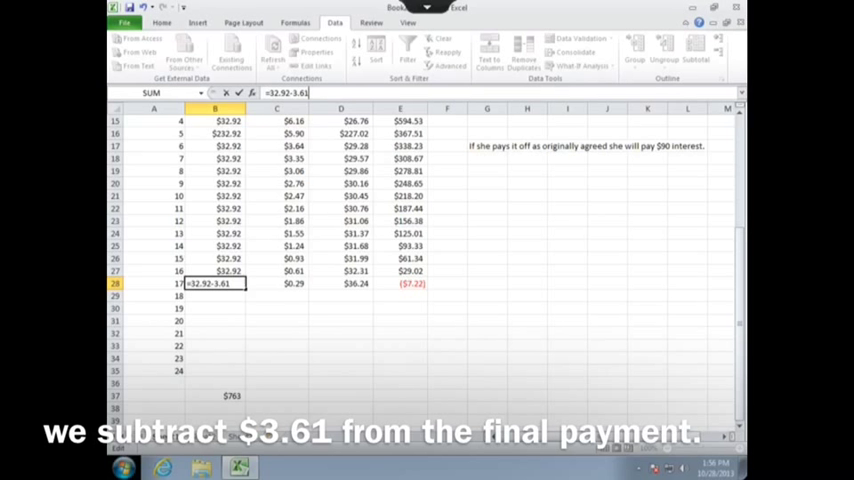
{"action": "key", "text": "enter"}
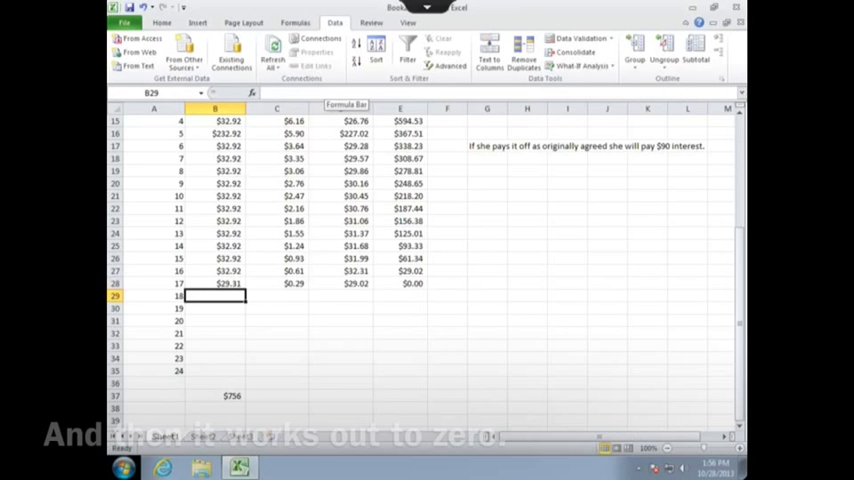